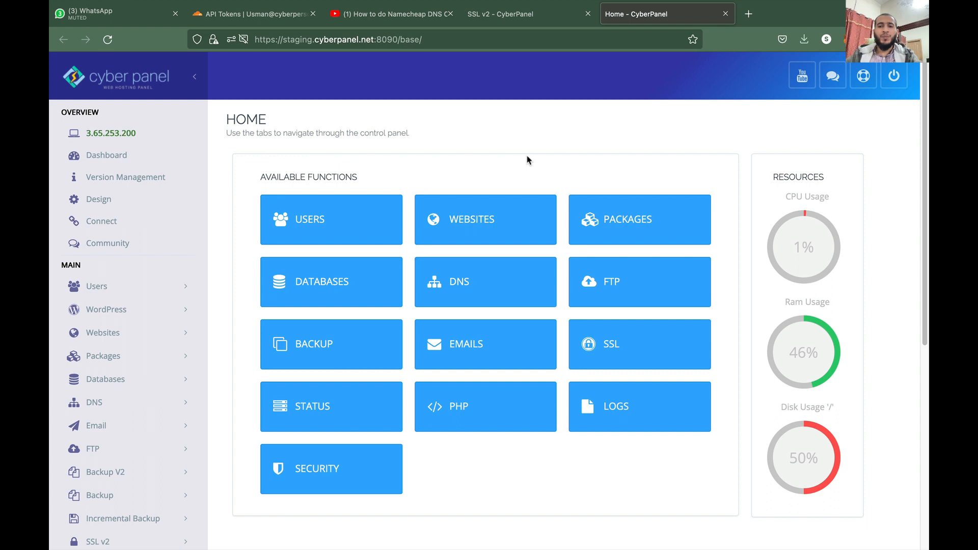
Scroll the sidebar down to reach and expand the SSL v2 menu
{"action": "scroll", "scroll_direction": "down", "scroll_amount": 3}
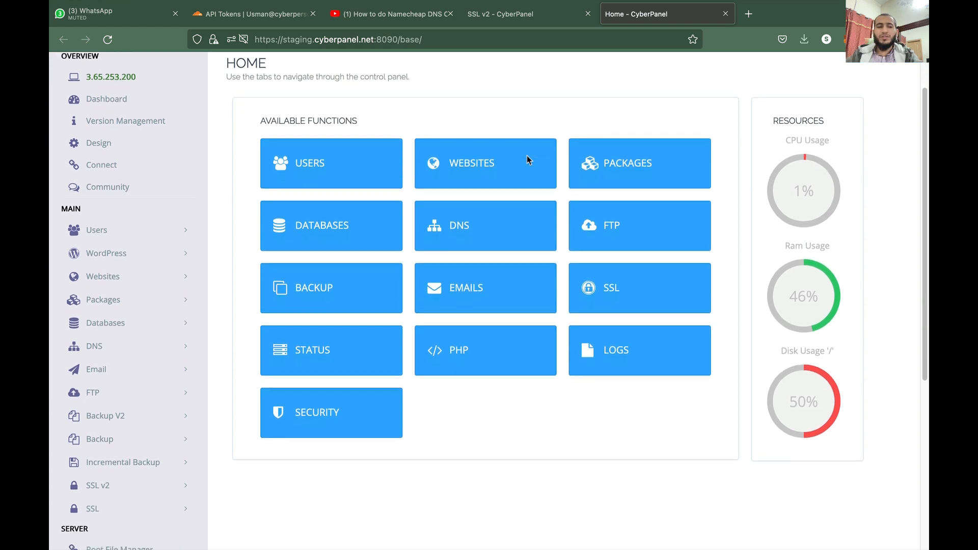
{"action": "scroll", "scroll_direction": "down", "scroll_amount": 3}
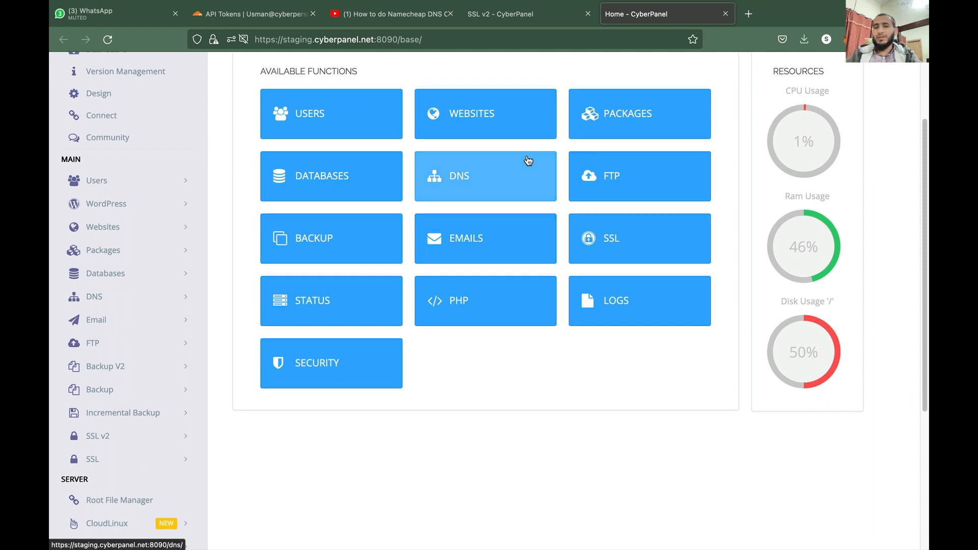
{"action": "scroll", "scroll_direction": "down", "scroll_amount": 3}
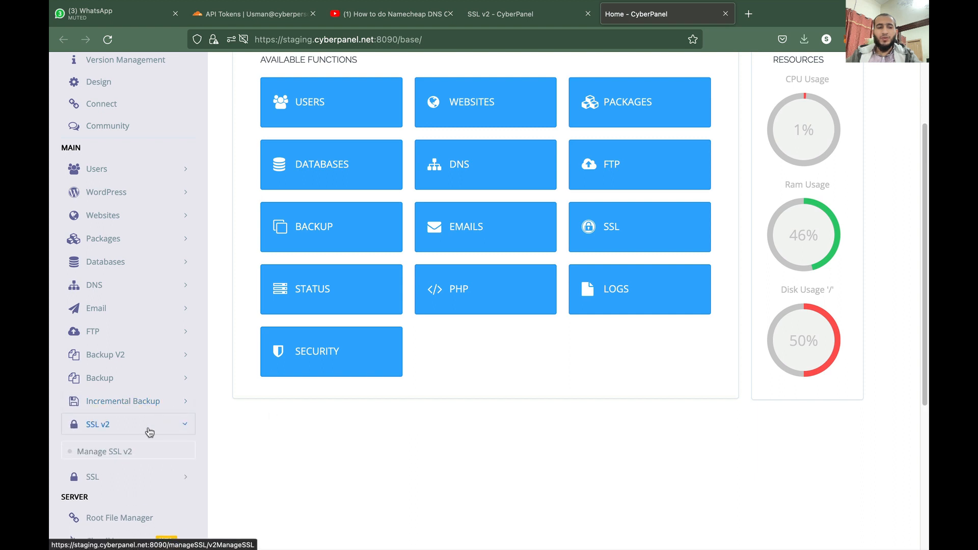
Go to Manage SSL v2 and view its DNS provider API Settings
{"action": "left_click", "coordinate": [104, 451]}
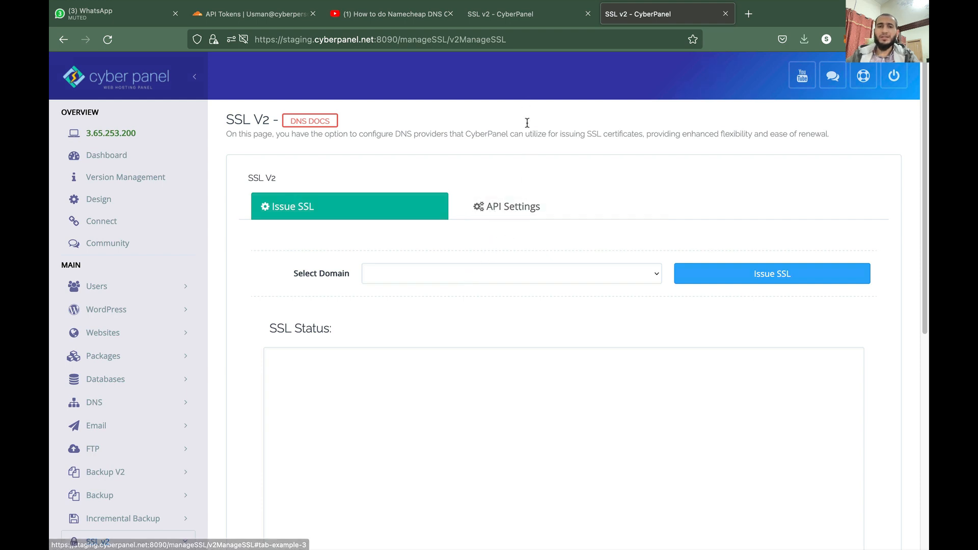
{"action": "left_click", "coordinate": [507, 206]}
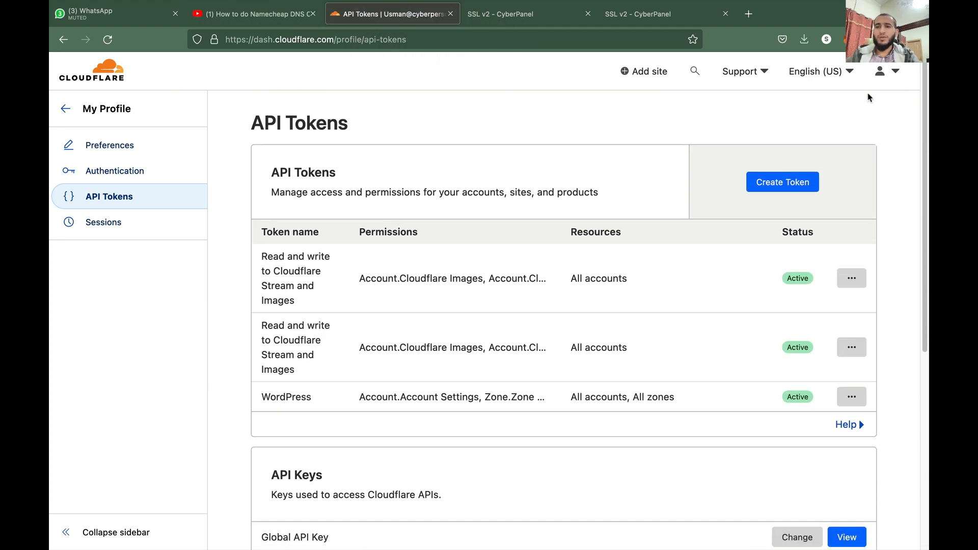
{"action": "left_click", "coordinate": [880, 71]}
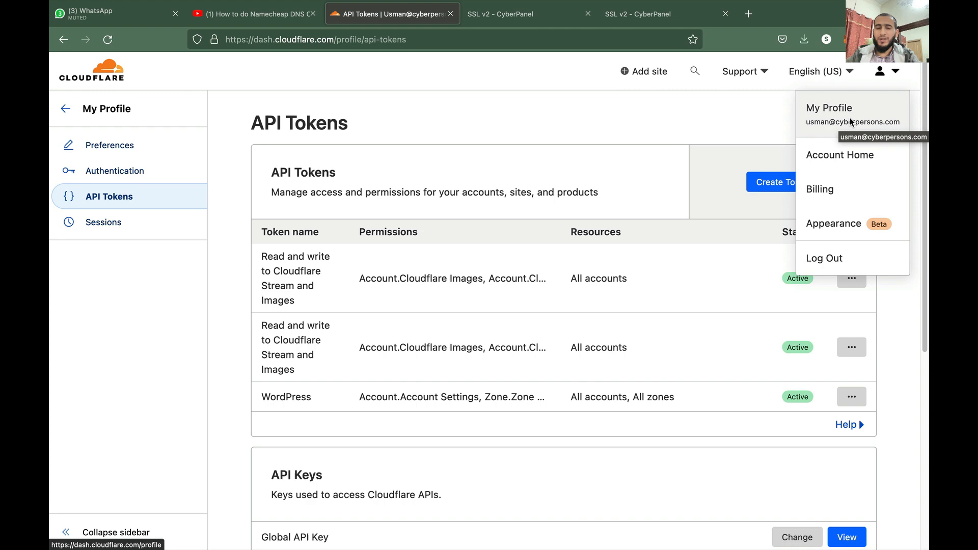
{"action": "scroll", "scroll_direction": "down", "scroll_amount": 3}
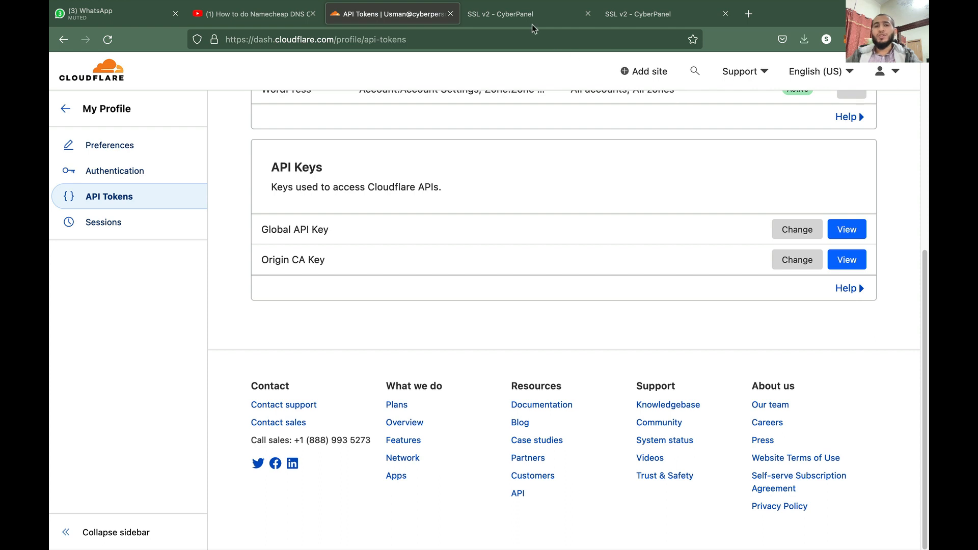
Return to the SSL v2 Cloudflare settings form and expand the DNS sidebar menu
{"action": "left_click", "coordinate": [507, 15]}
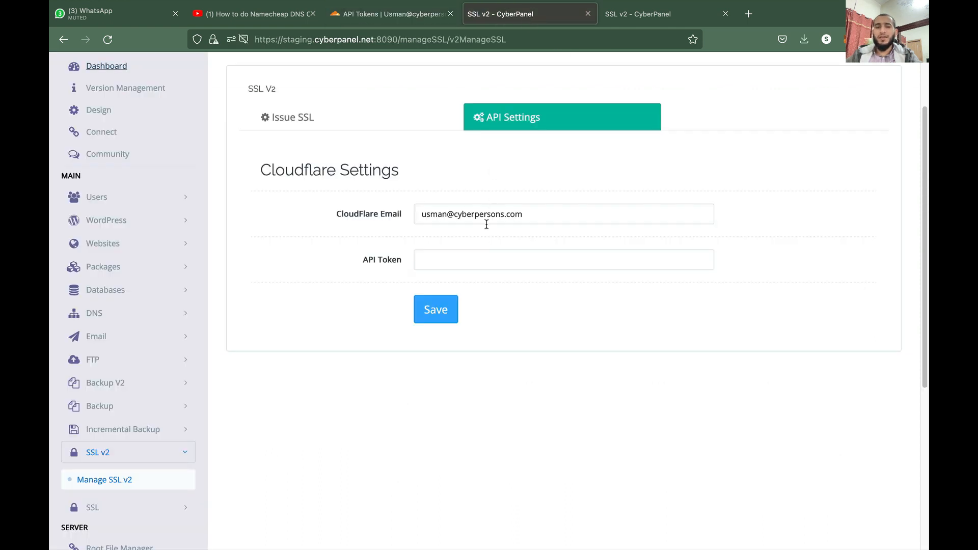
{"action": "left_click", "coordinate": [436, 310]}
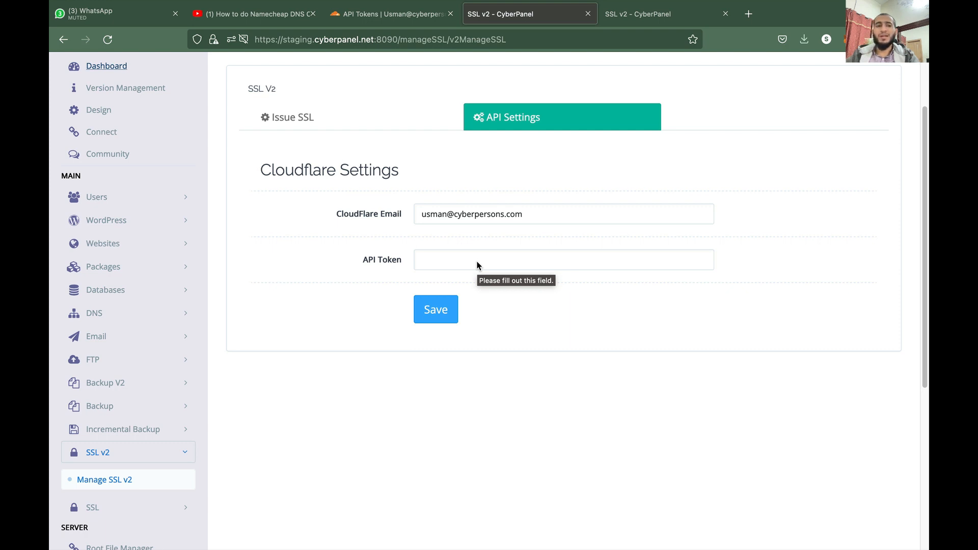
{"action": "left_click", "coordinate": [93, 313]}
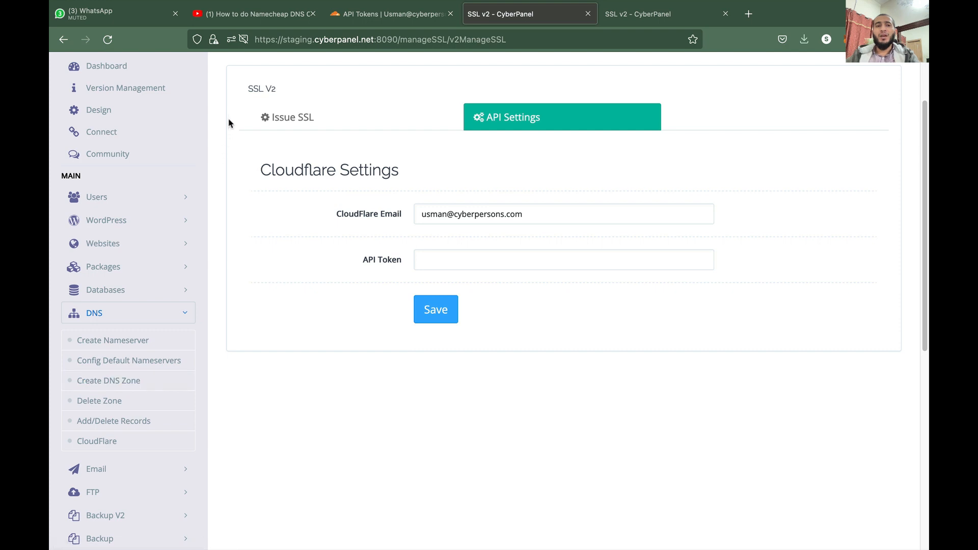
{"action": "mouse_move", "coordinate": [235, 17]}
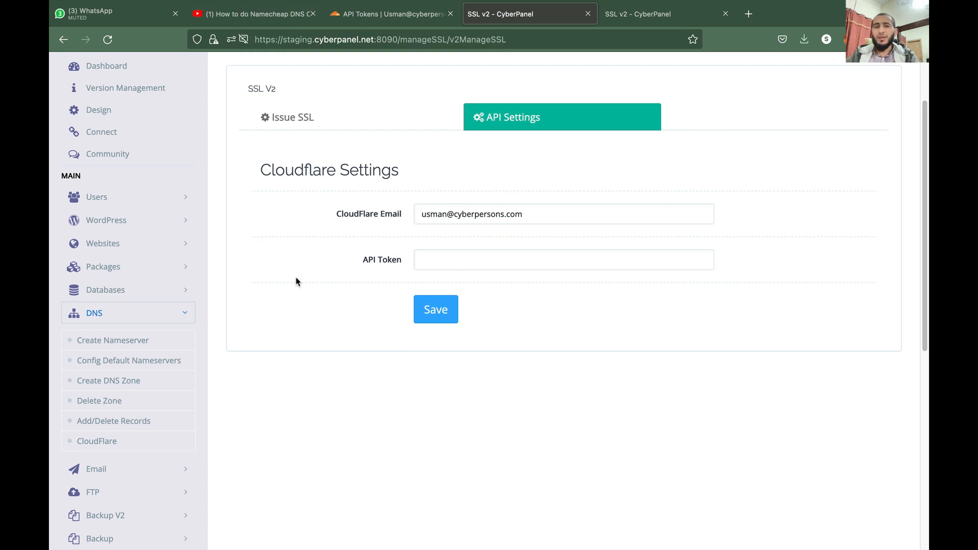
{"action": "mouse_move", "coordinate": [278, 295]}
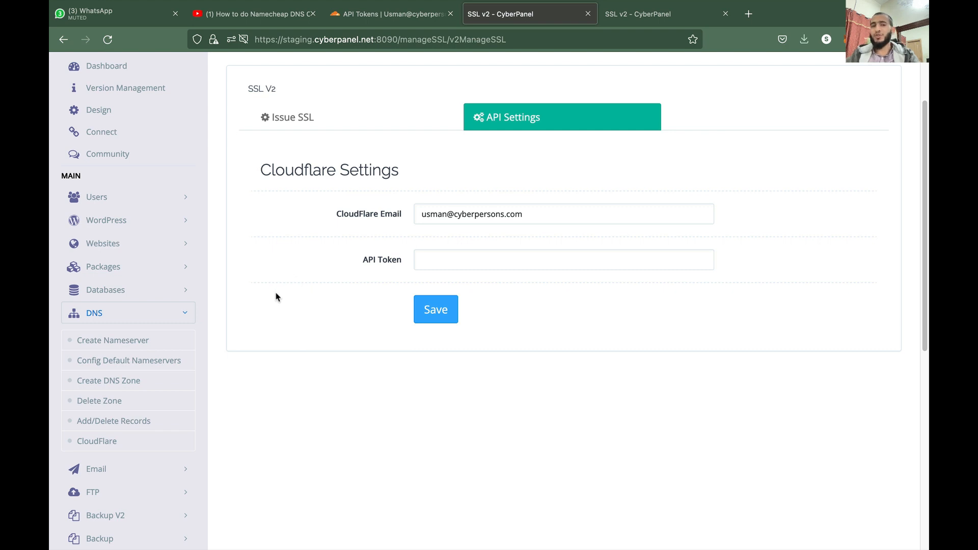
{"action": "mouse_move", "coordinate": [261, 315]}
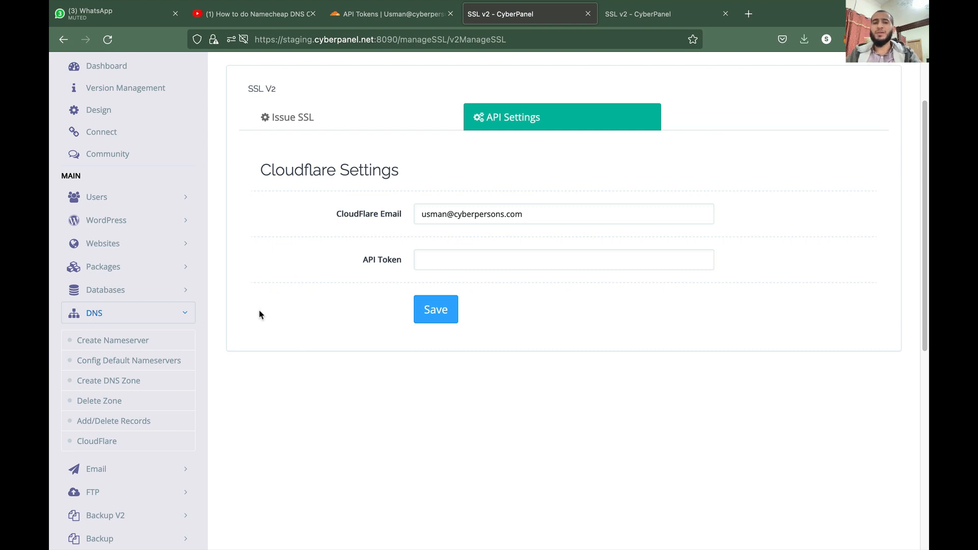
{"action": "mouse_move", "coordinate": [335, 243]}
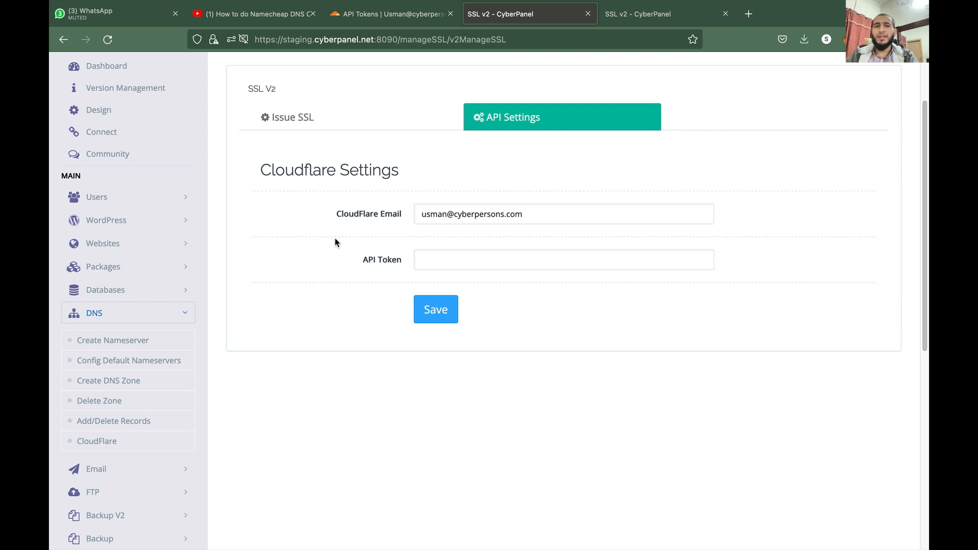
{"action": "mouse_move", "coordinate": [375, 235]}
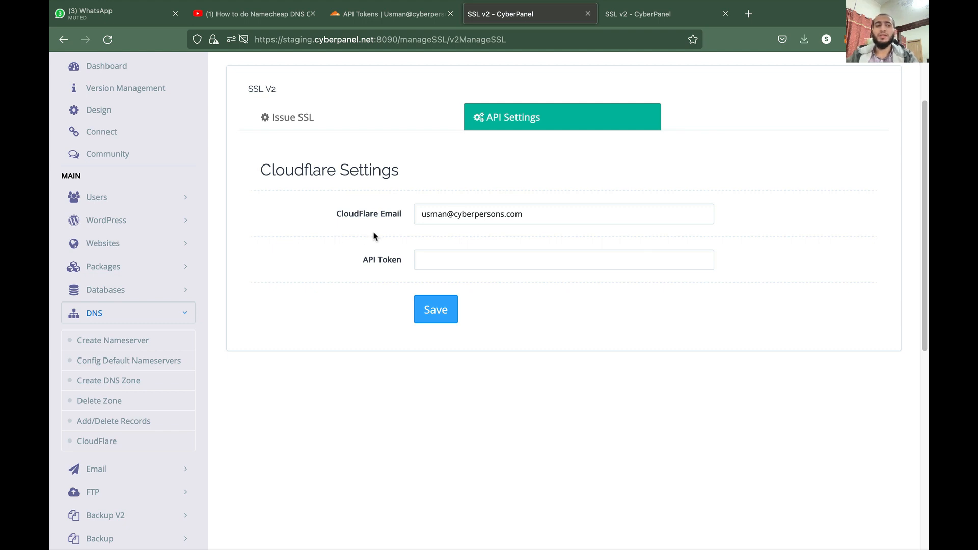
{"action": "mouse_move", "coordinate": [350, 249]}
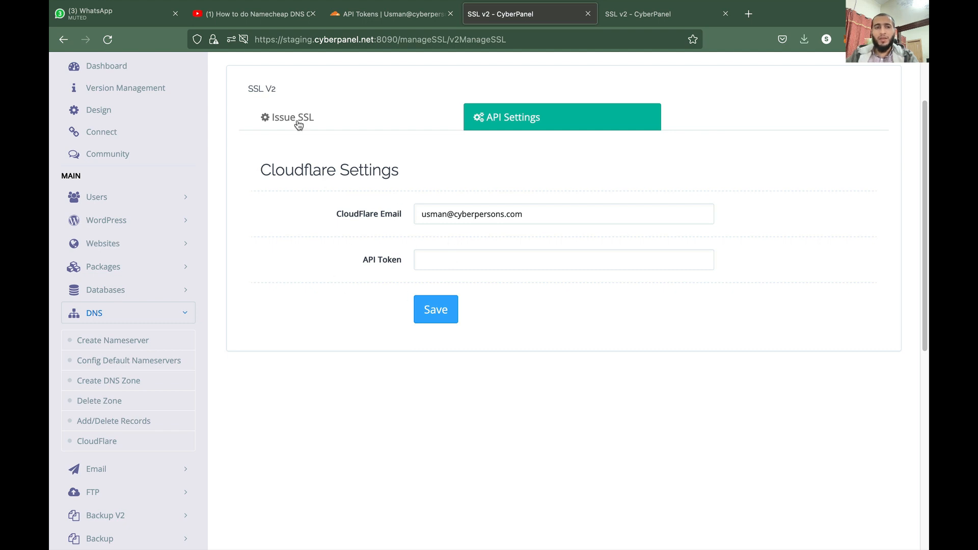
Select cyberpanel.net as the domain and request its wildcard Let's Encrypt certificate
{"action": "left_click", "coordinate": [287, 118]}
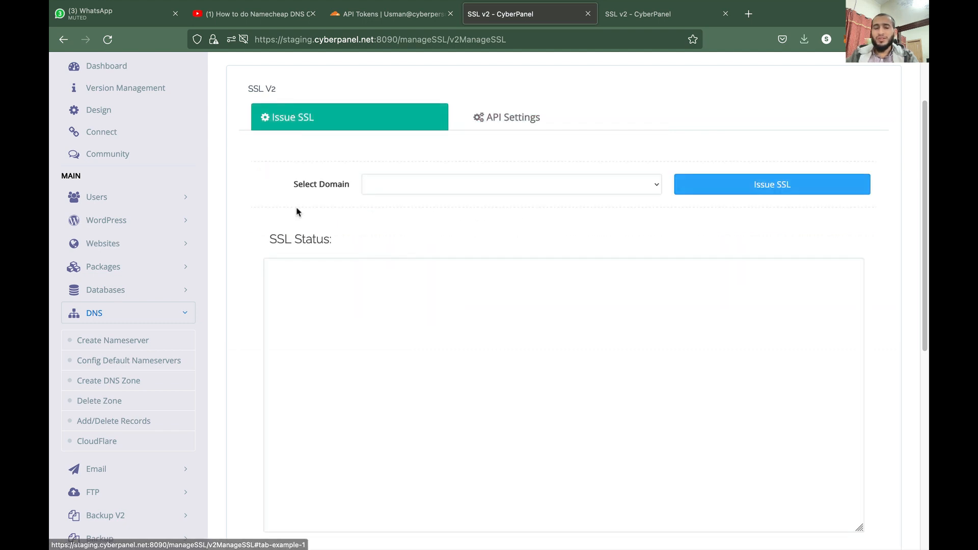
{"action": "left_click", "coordinate": [512, 184]}
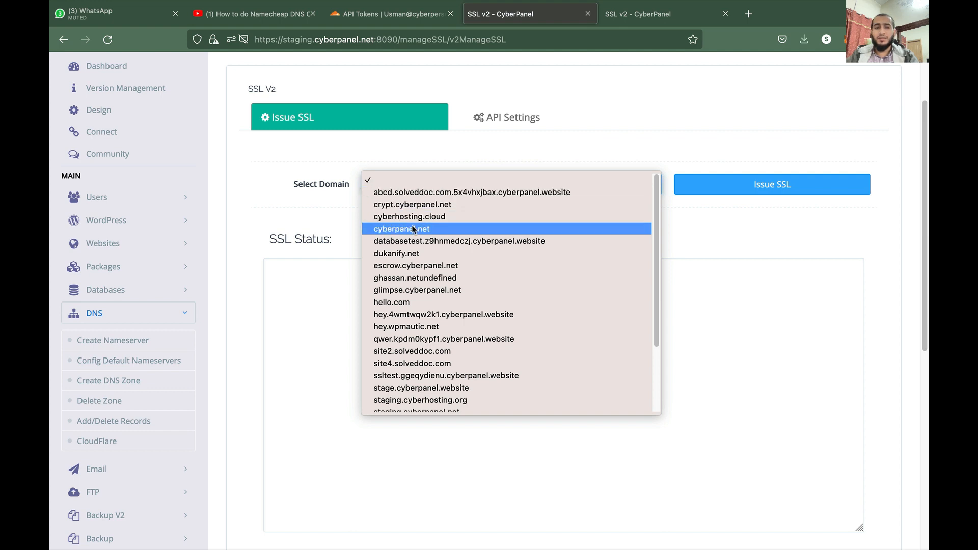
{"action": "left_click", "coordinate": [402, 228]}
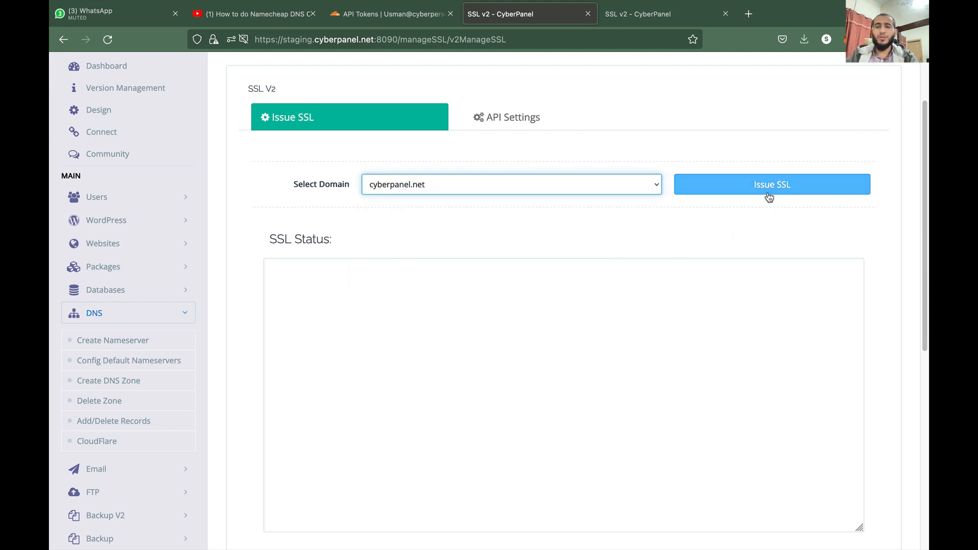
{"action": "left_click", "coordinate": [772, 184]}
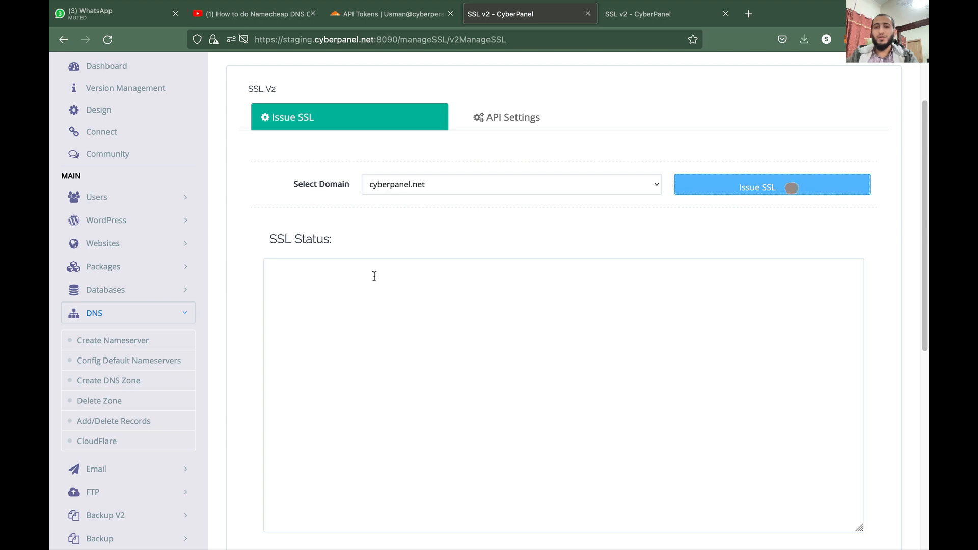
Review the certificate log until SSL Status reads Issued for cyberpanel.net
{"action": "scroll", "scroll_direction": "down", "scroll_amount": 3}
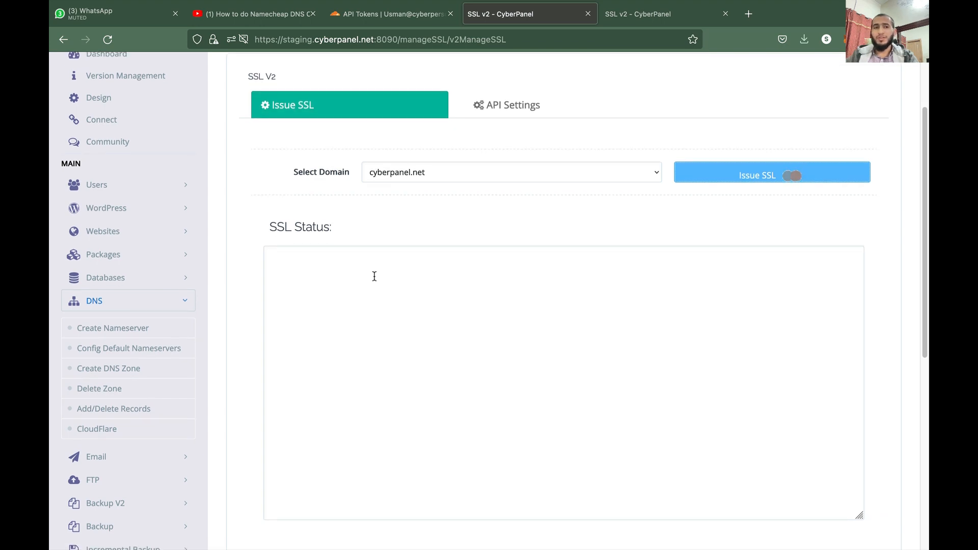
{"action": "left_click", "coordinate": [772, 172]}
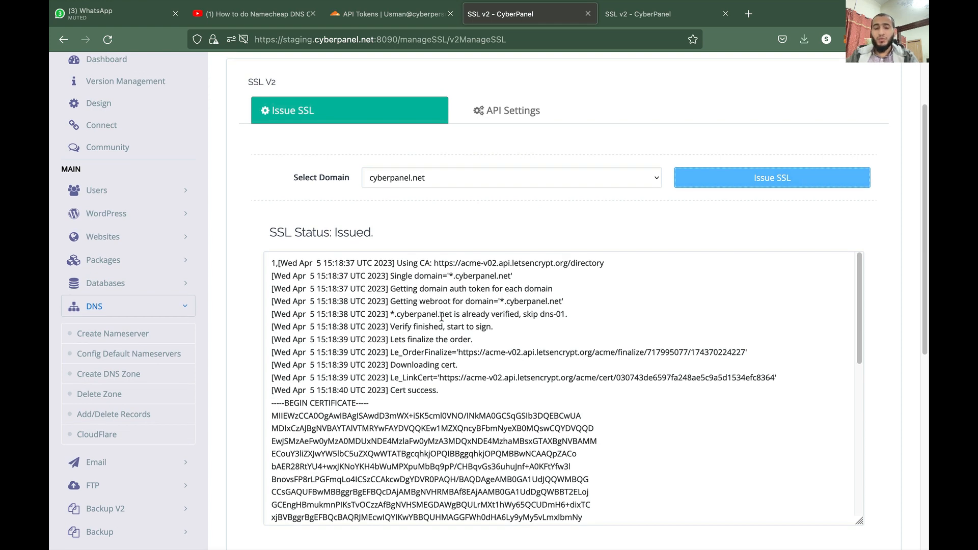
{"action": "scroll", "scroll_direction": "down", "scroll_amount": 3}
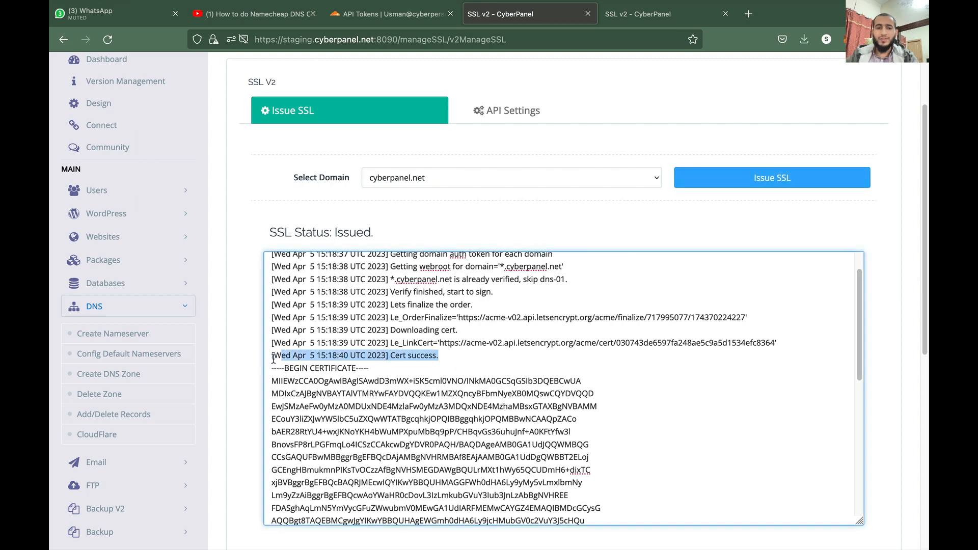
{"action": "double_click", "coordinate": [352, 232]}
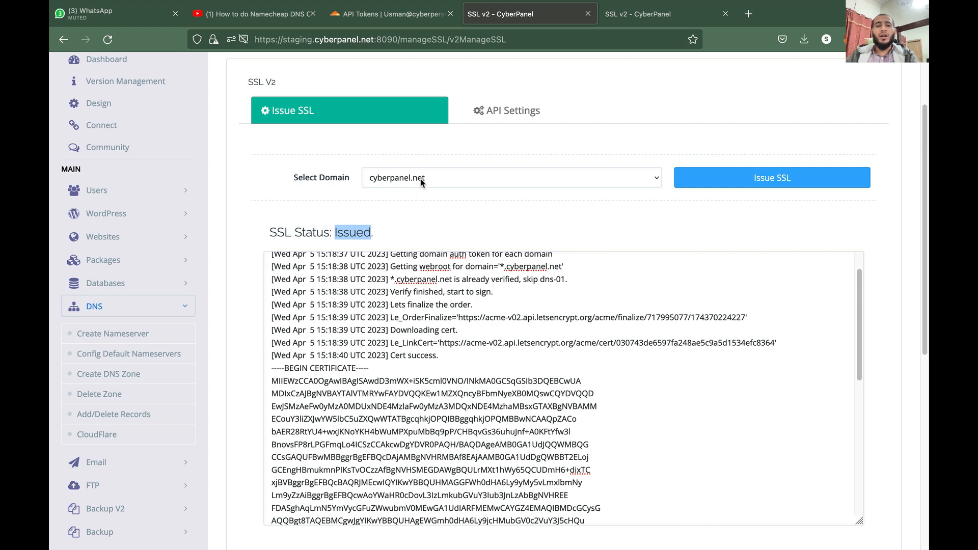
Select wpmautic.net and request its wildcard certificate
{"action": "left_click", "coordinate": [511, 178]}
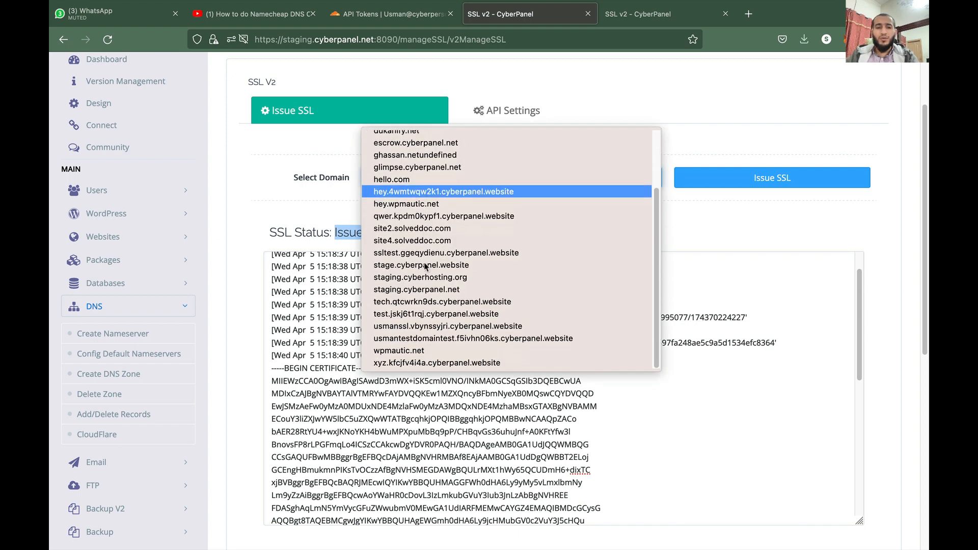
{"action": "left_click", "coordinate": [398, 351]}
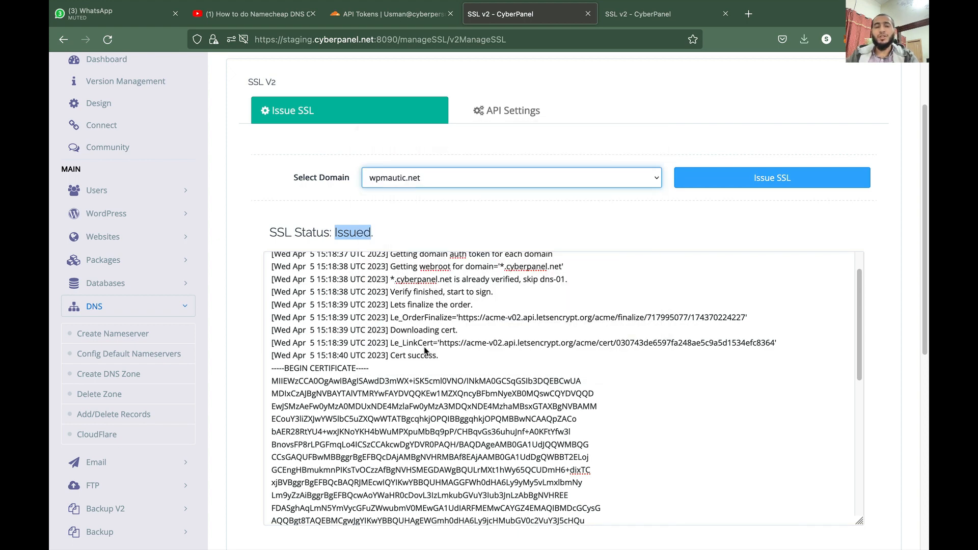
{"action": "mouse_move", "coordinate": [608, 183]}
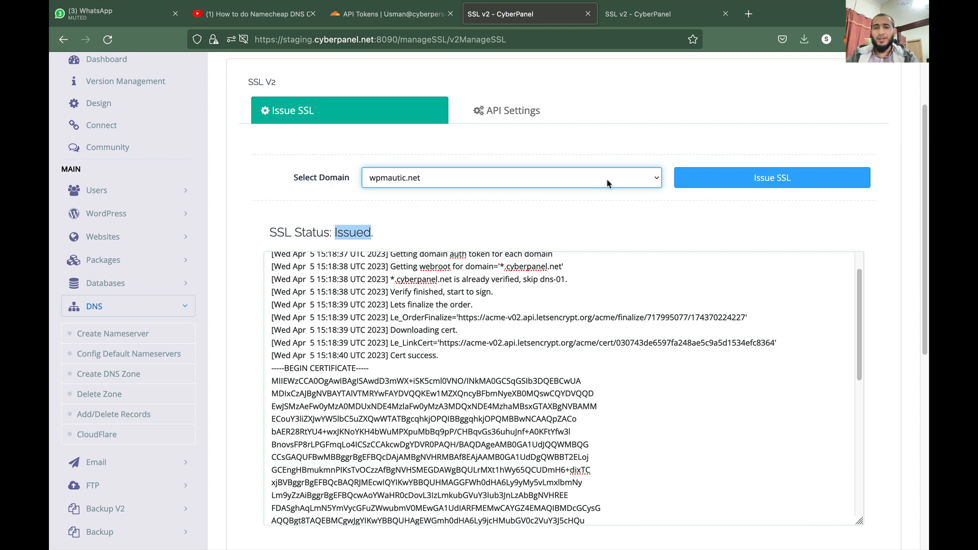
{"action": "left_click", "coordinate": [772, 178]}
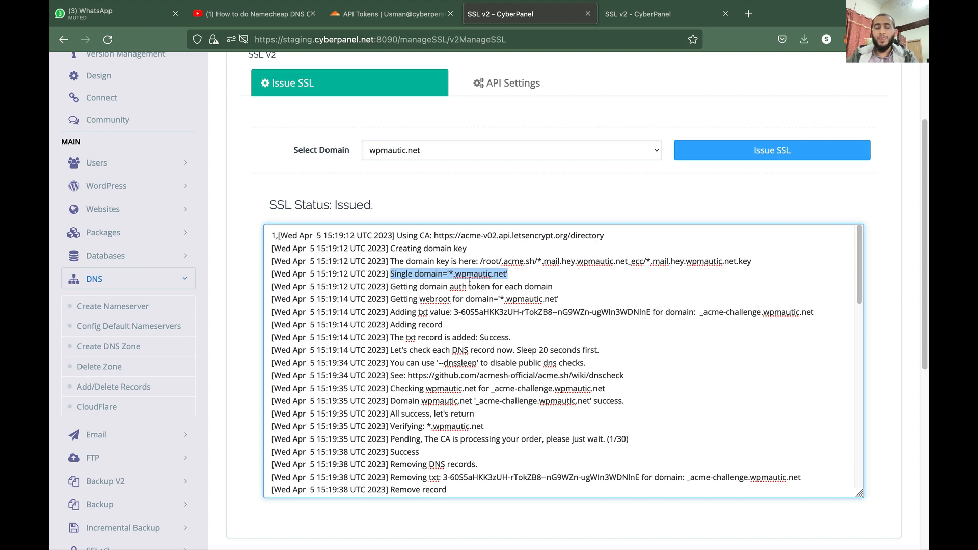
Review the Issued DNS txt-record log for wpmautic.net, then choose hello.com as the next domain
{"action": "scroll", "scroll_direction": "down", "scroll_amount": 3}
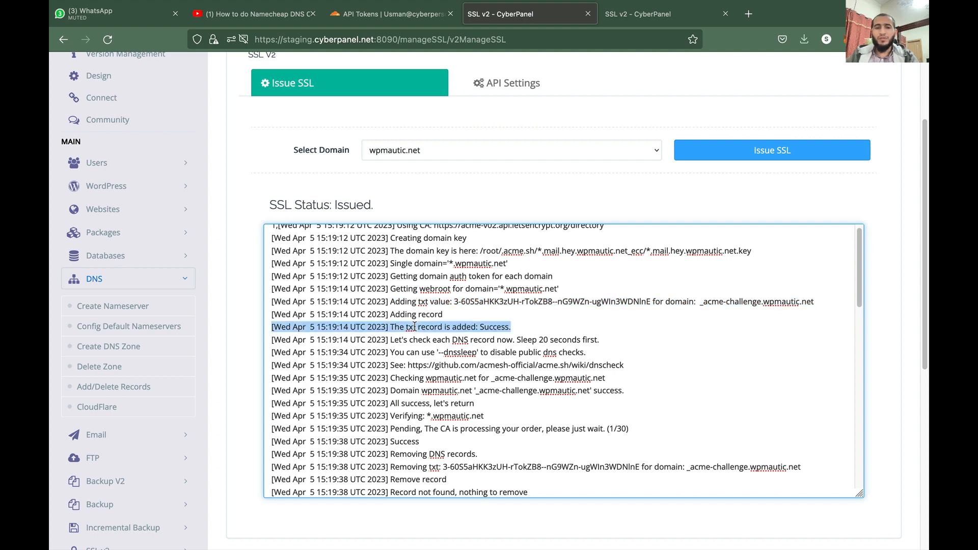
{"action": "scroll", "scroll_direction": "down", "scroll_amount": 3}
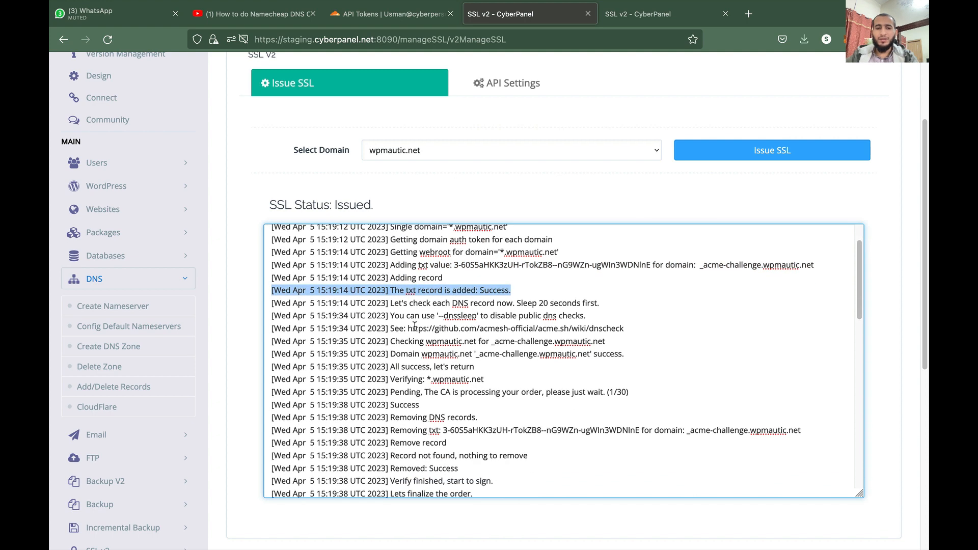
{"action": "scroll", "scroll_direction": "down", "scroll_amount": 3}
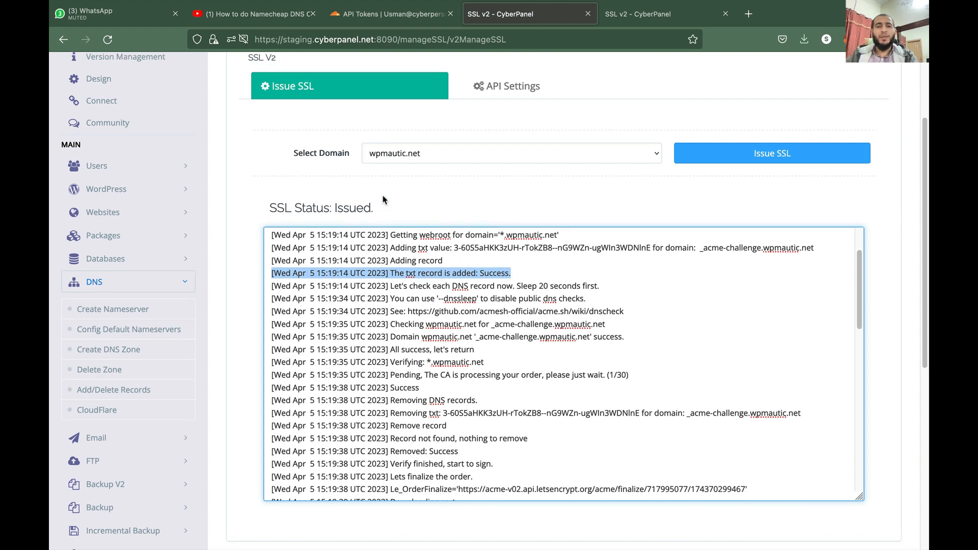
{"action": "mouse_move", "coordinate": [414, 155]}
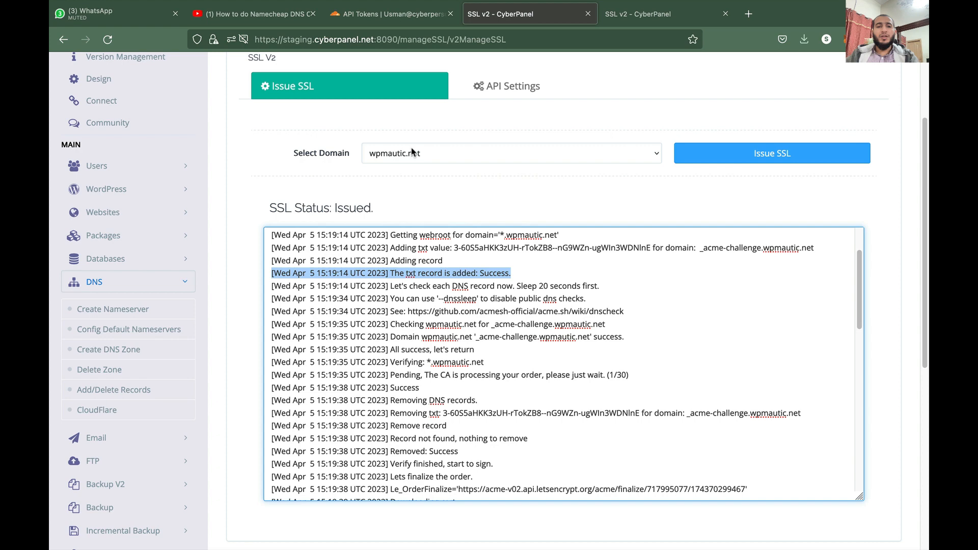
{"action": "left_click", "coordinate": [512, 153]}
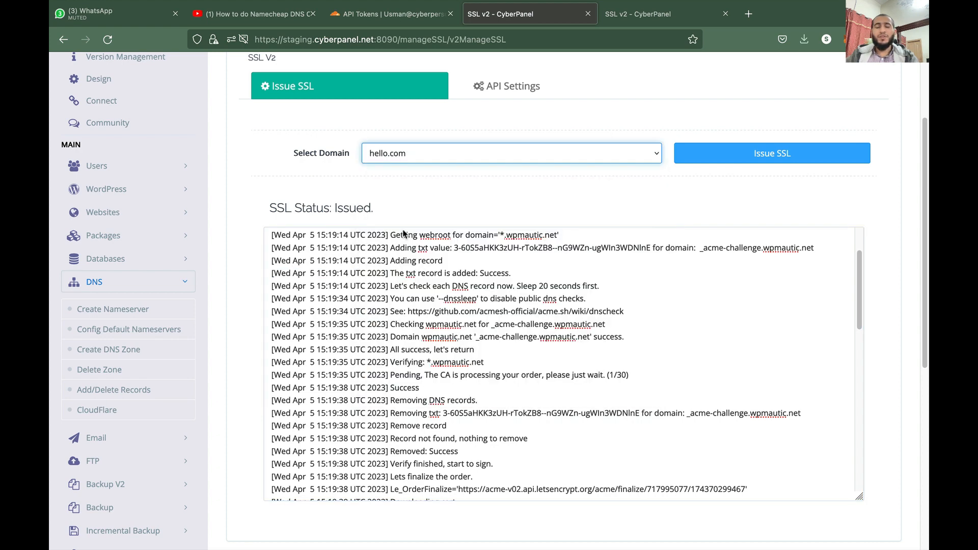
{"action": "mouse_move", "coordinate": [372, 39]}
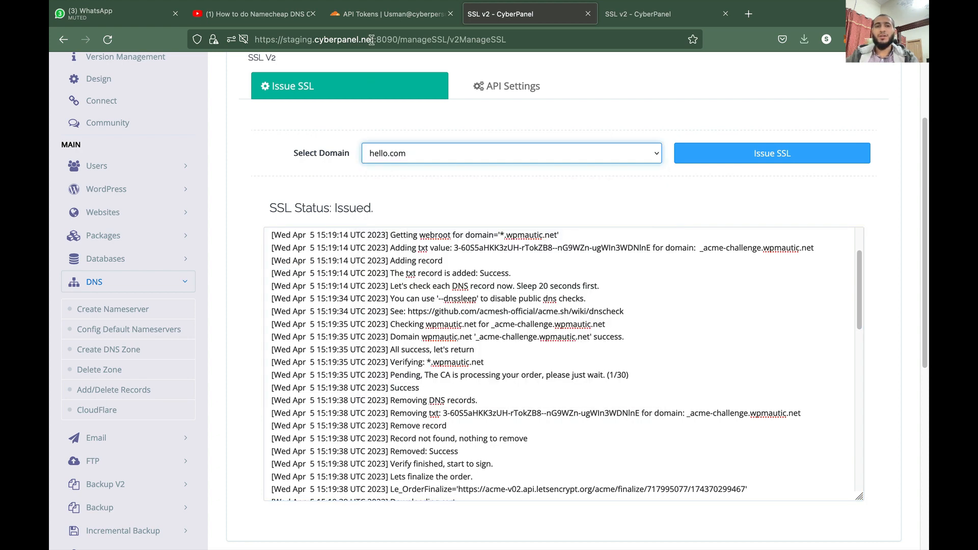
{"action": "mouse_move", "coordinate": [278, 202]}
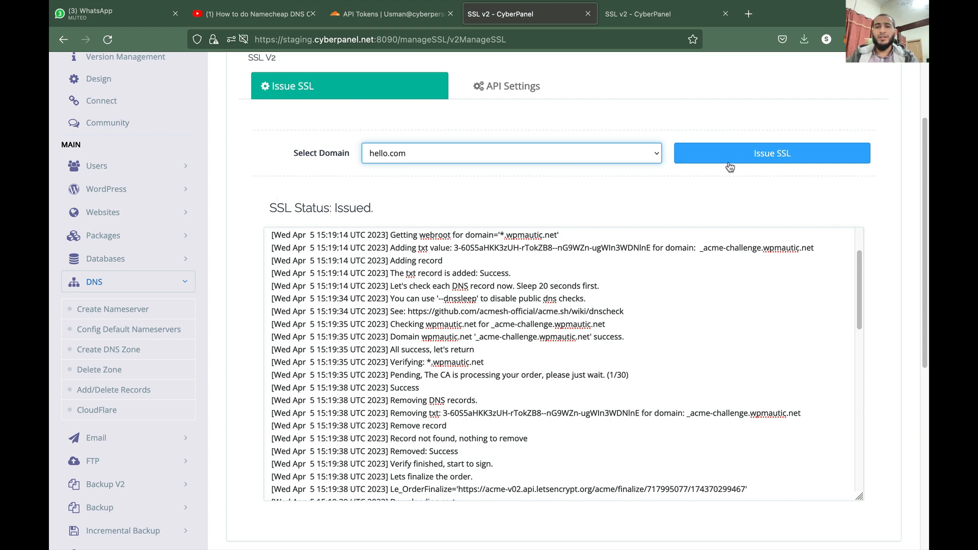
Request a certificate for hello.com, which fails as the domain is in no configured DNS provider
{"action": "left_click", "coordinate": [772, 153]}
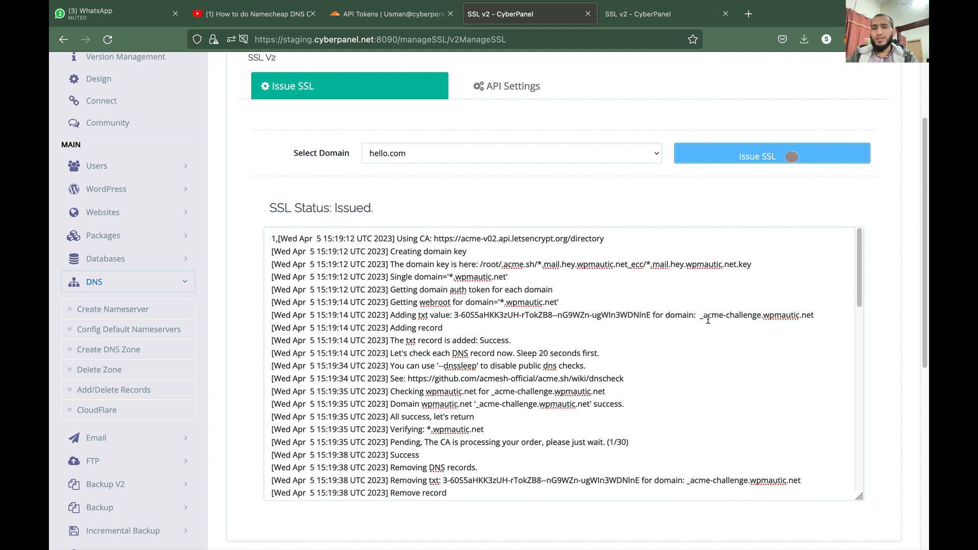
{"action": "left_click", "coordinate": [773, 153]}
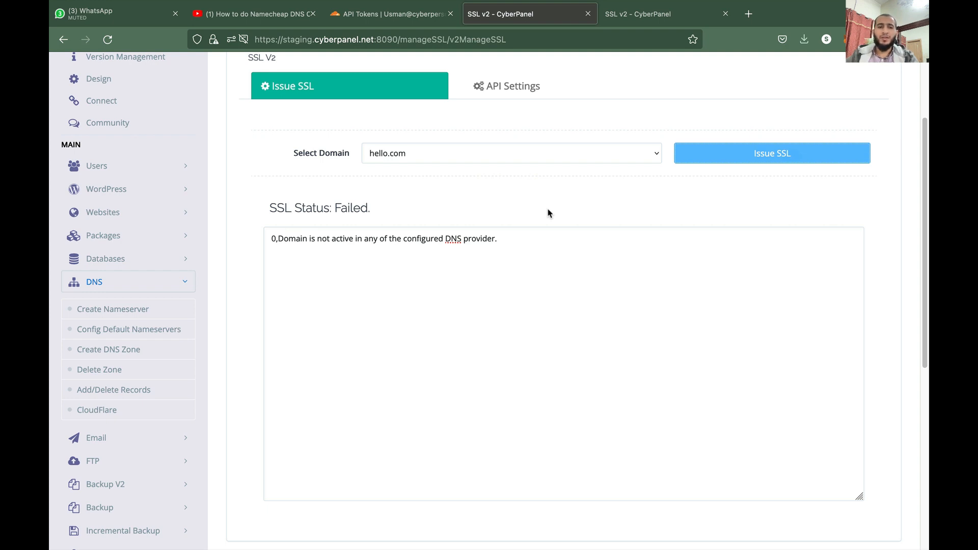
{"action": "mouse_move", "coordinate": [544, 217]}
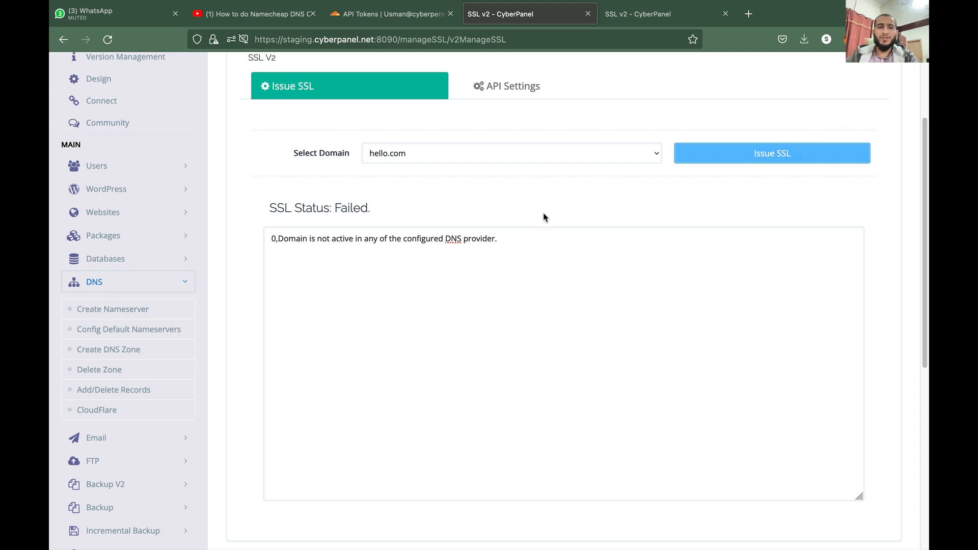
{"action": "mouse_move", "coordinate": [511, 240]}
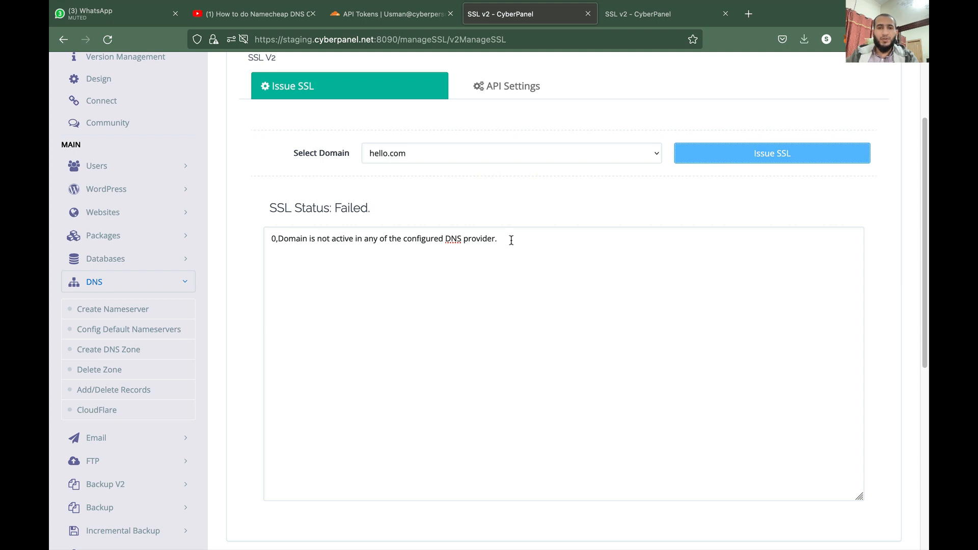